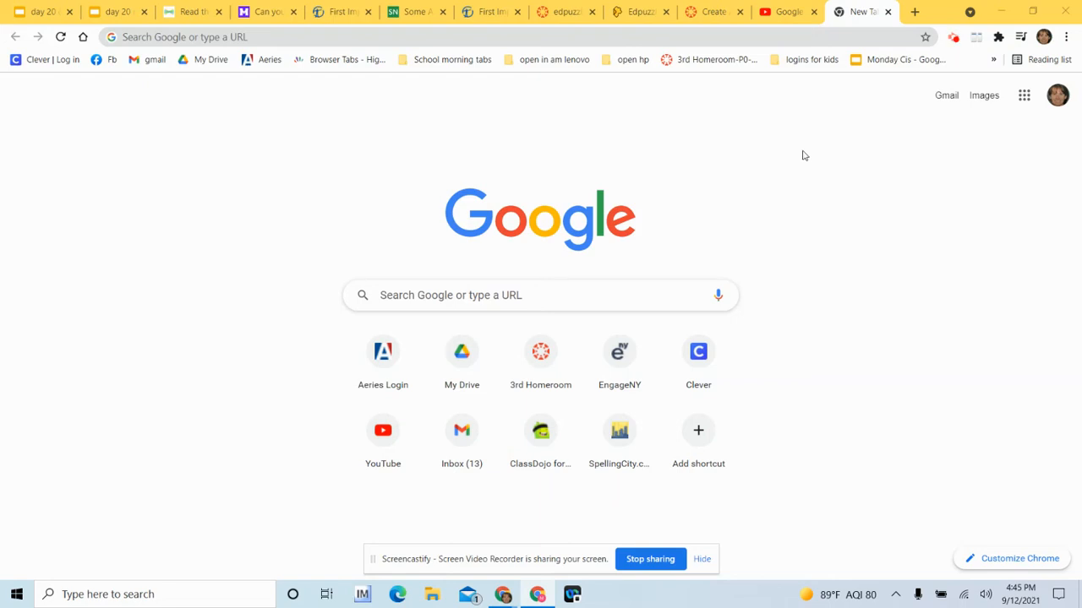
{"action": "mouse_move", "coordinate": [915, 120]}
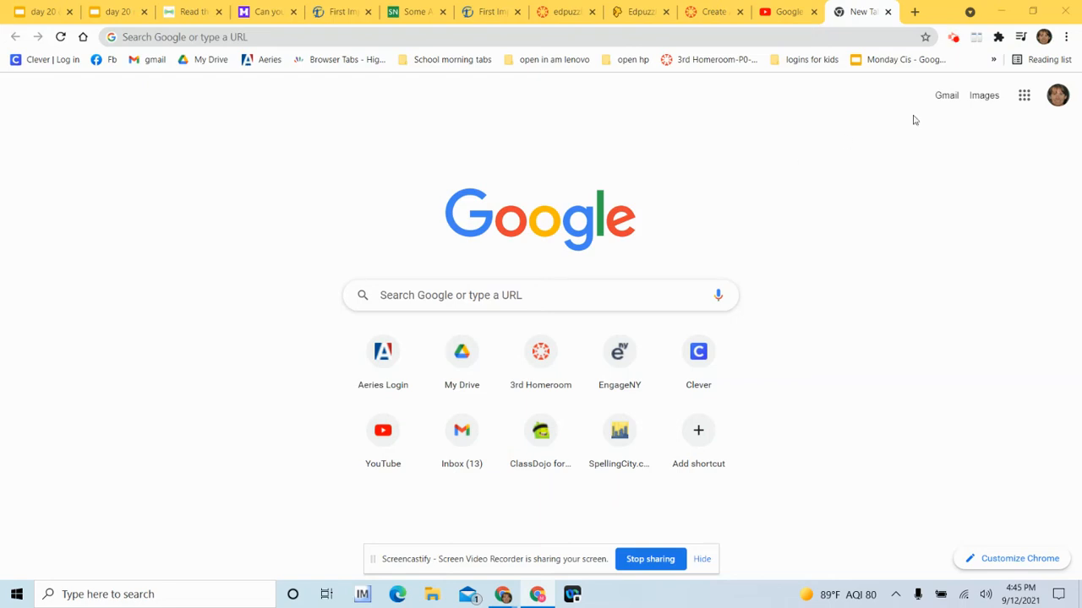
{"action": "mouse_move", "coordinate": [942, 196]}
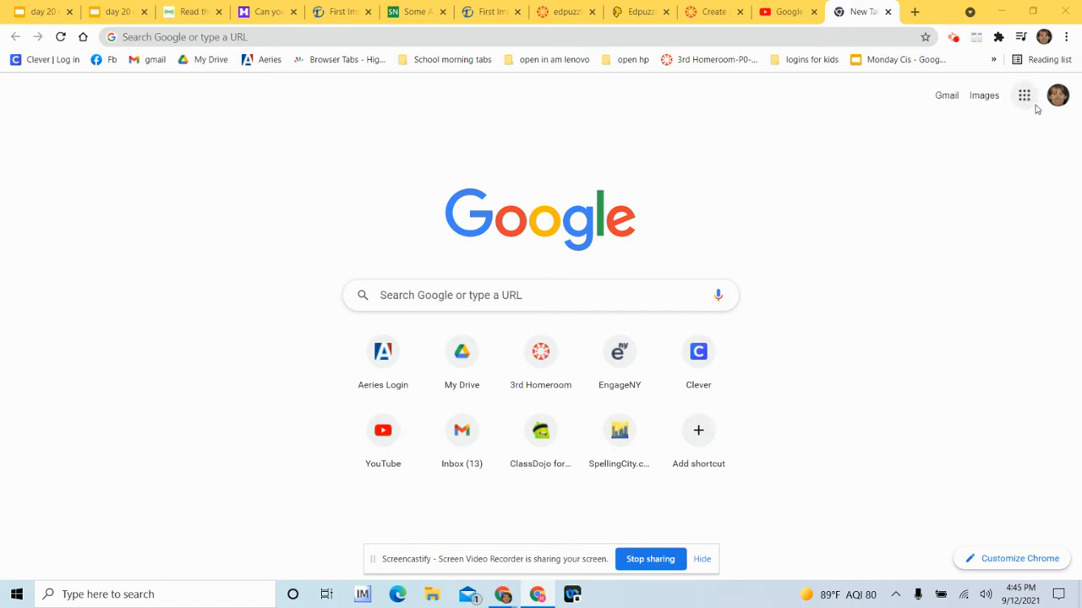
{"action": "mouse_move", "coordinate": [1023, 95]}
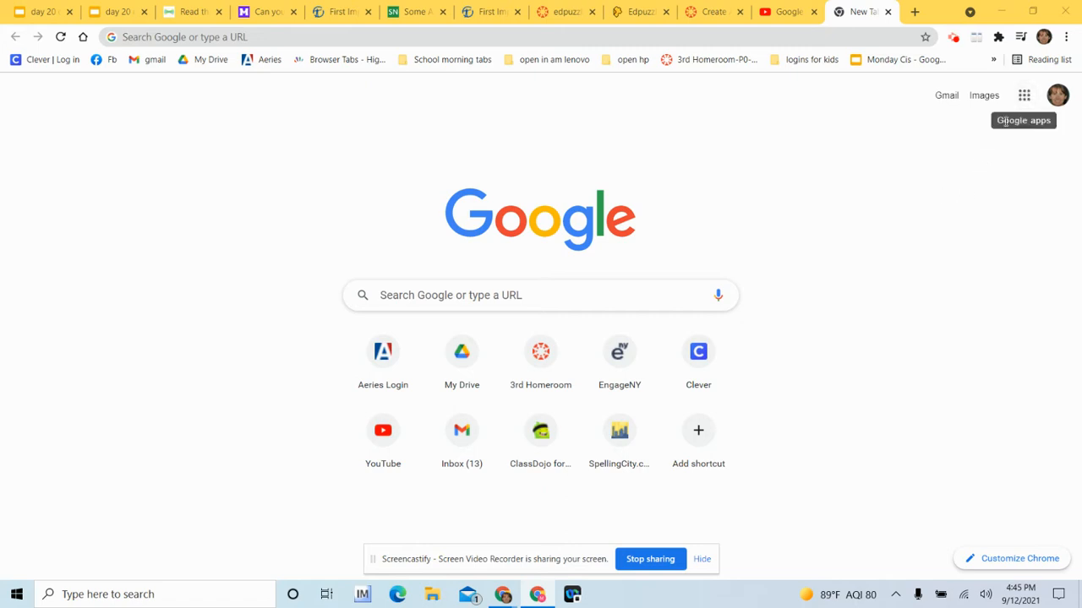
{"action": "mouse_move", "coordinate": [1023, 94]}
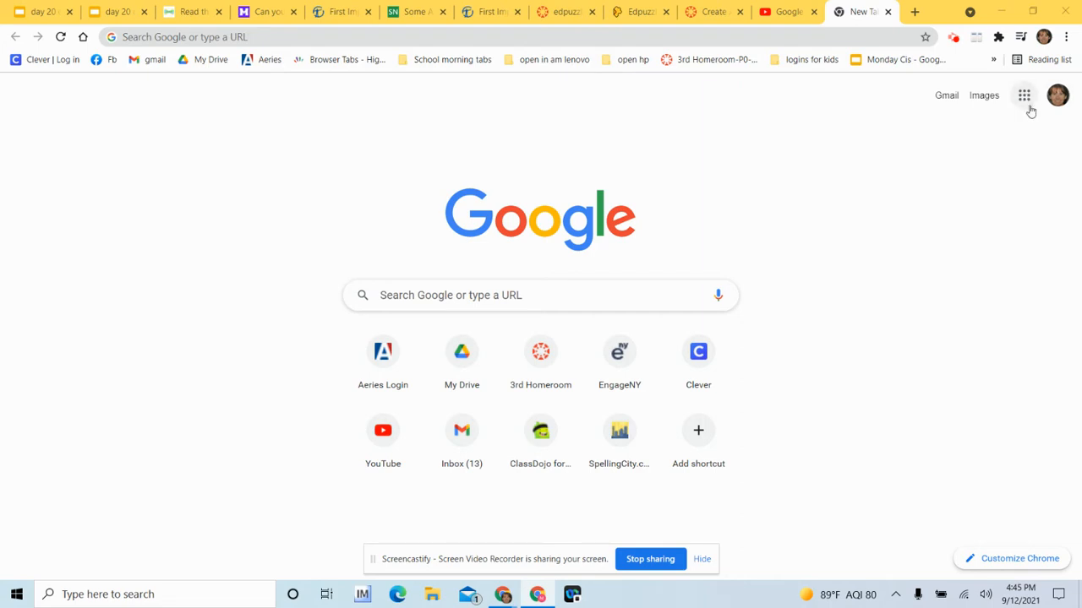
Open Google Drive from the Google apps launcher on Chrome's new tab page.
{"action": "left_click", "coordinate": [1023, 95]}
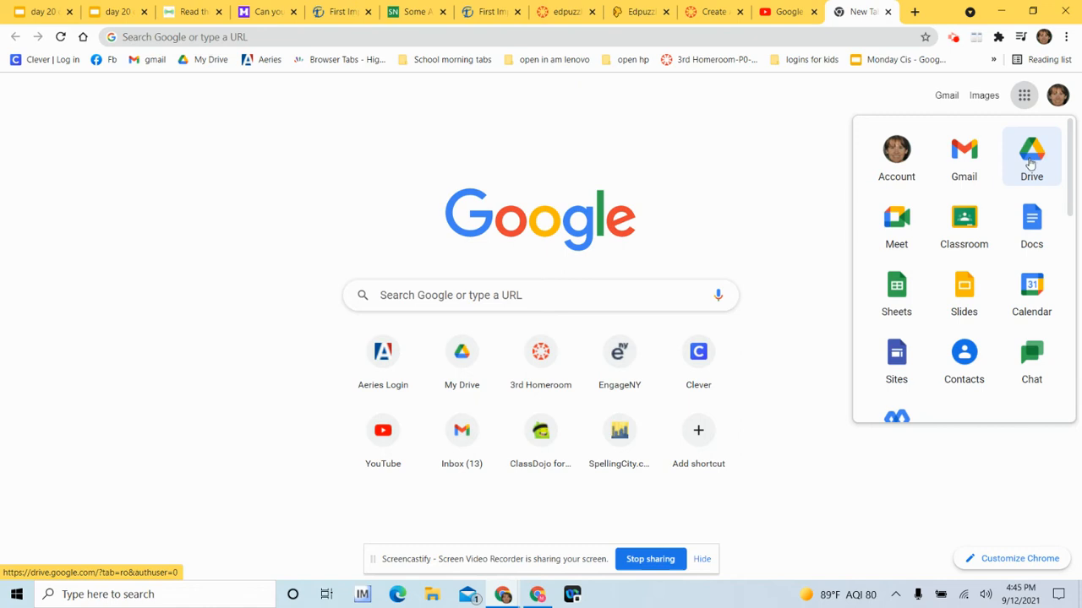
{"action": "left_click", "coordinate": [1031, 154]}
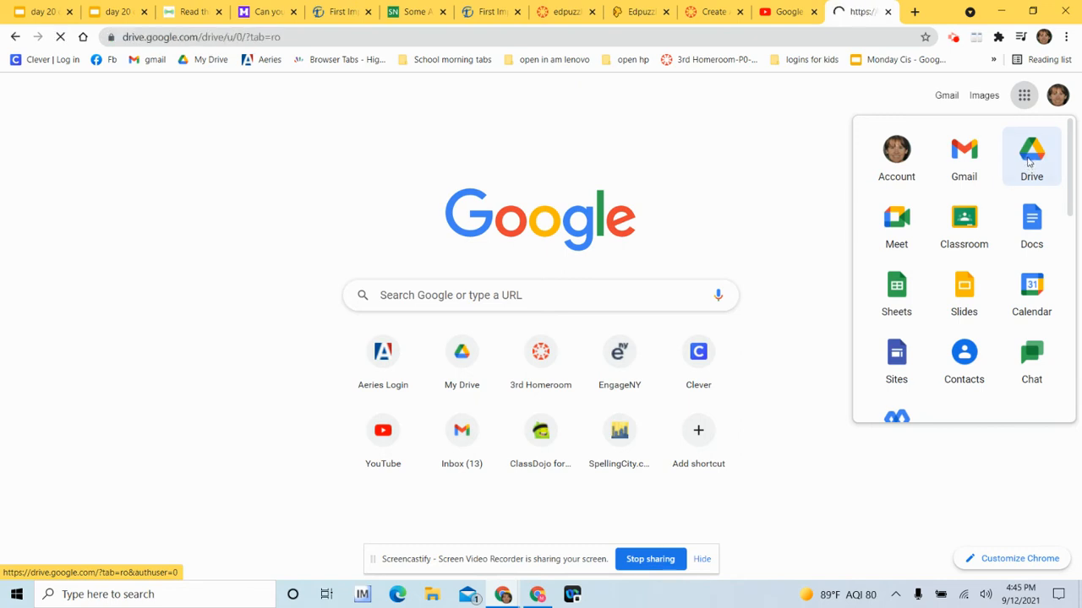
Open the New menu in My Drive listing folder, upload, Docs, Sheets, Slides and Forms.
{"action": "left_click", "coordinate": [1031, 156]}
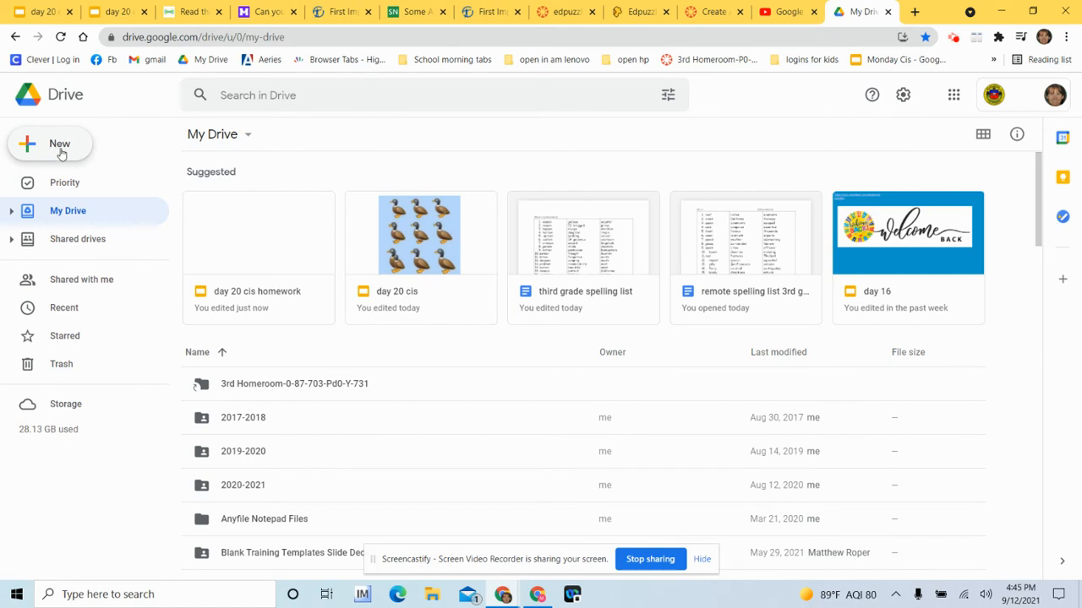
{"action": "left_click", "coordinate": [59, 143]}
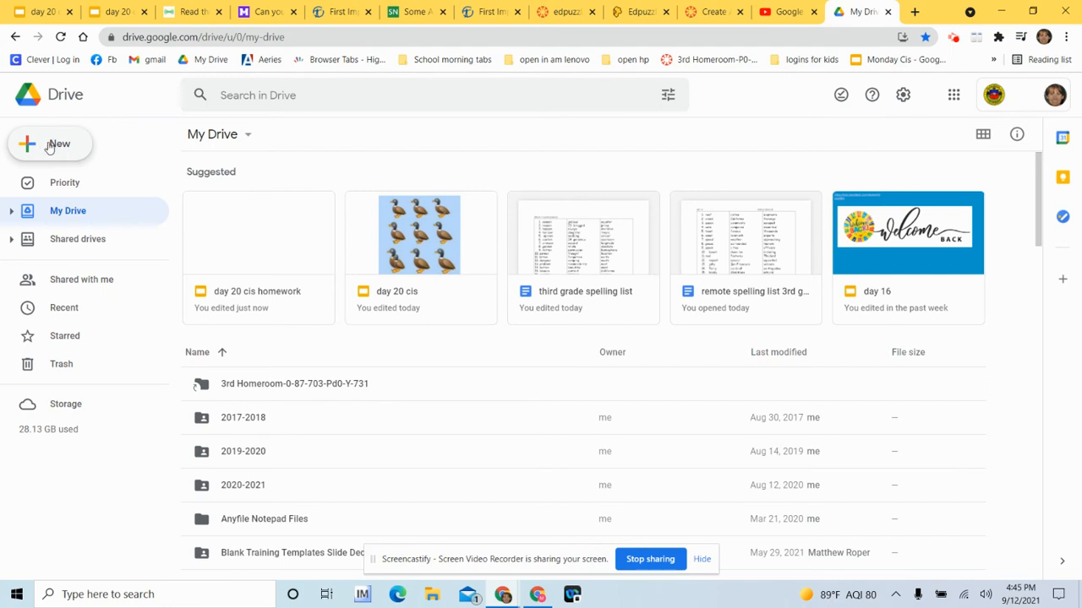
{"action": "left_click", "coordinate": [50, 144]}
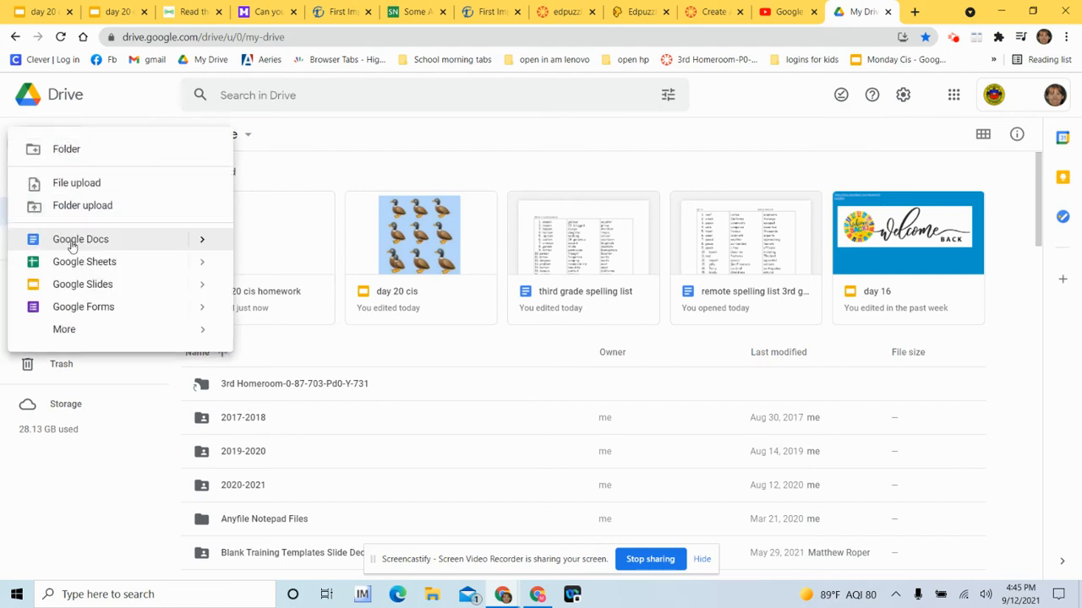
Choose Google Docs from the New menu to open a blank Untitled document.
{"action": "left_click", "coordinate": [80, 239]}
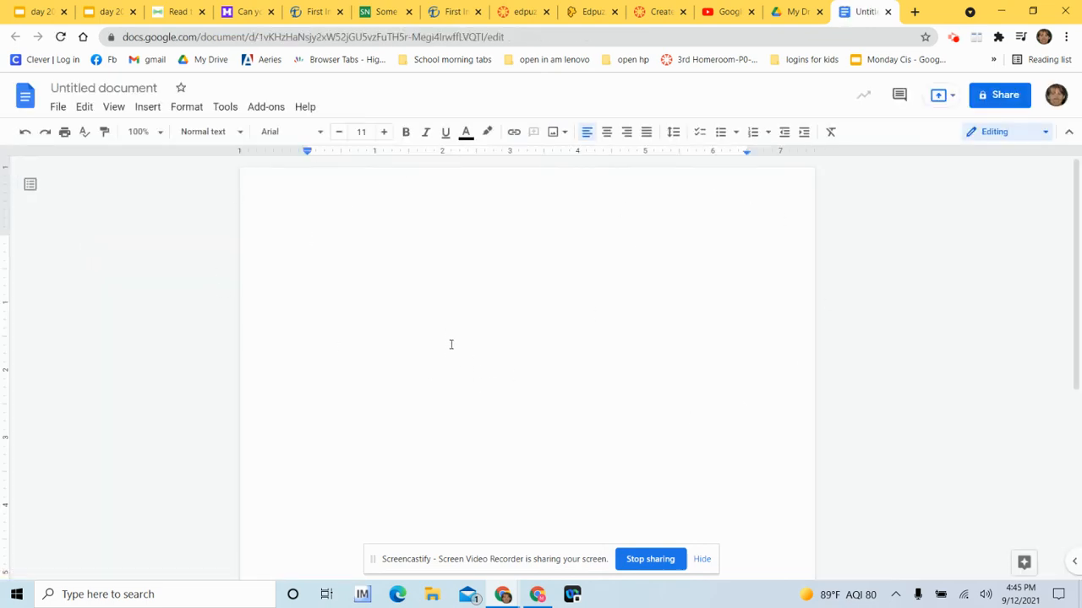